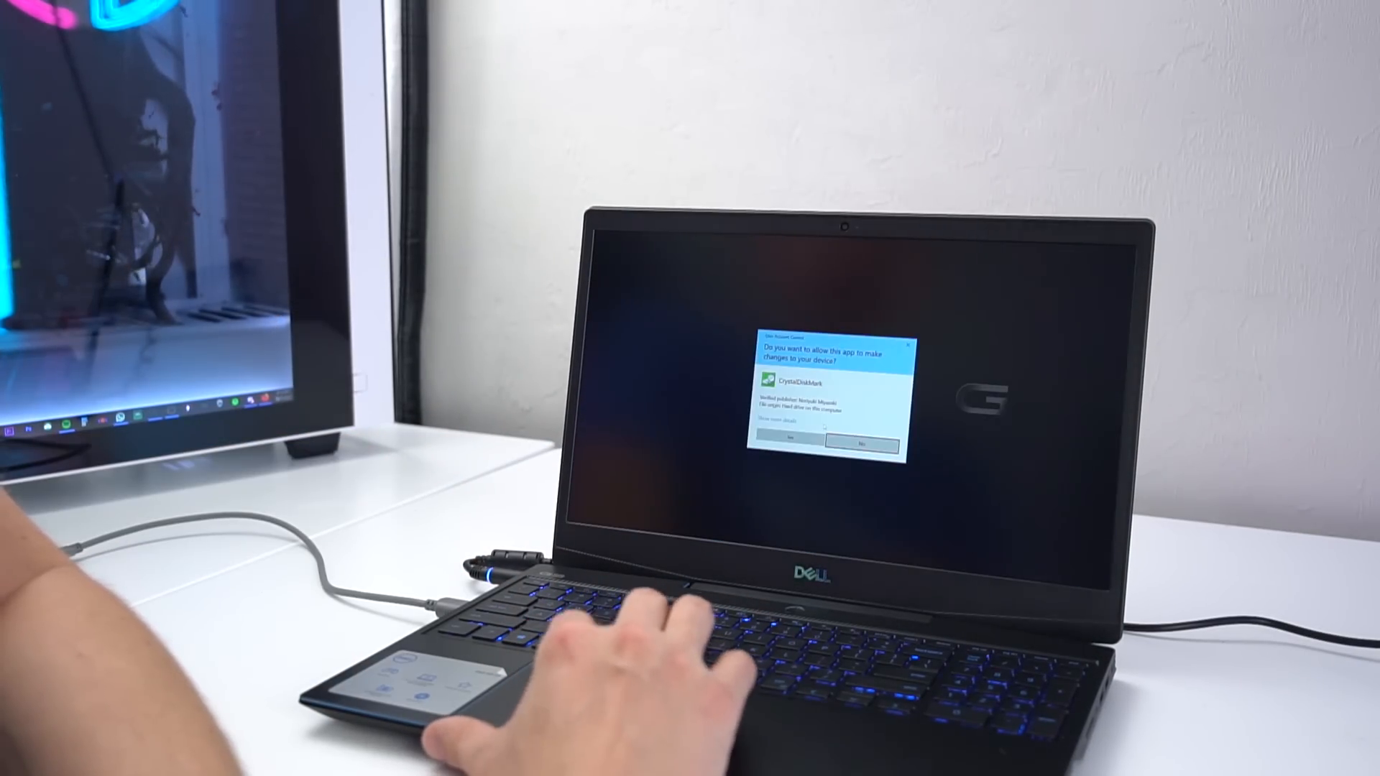
# Step: Allow CrystalDiskMark to make changes via the User Account Control prompt
pyautogui.click(786, 440)
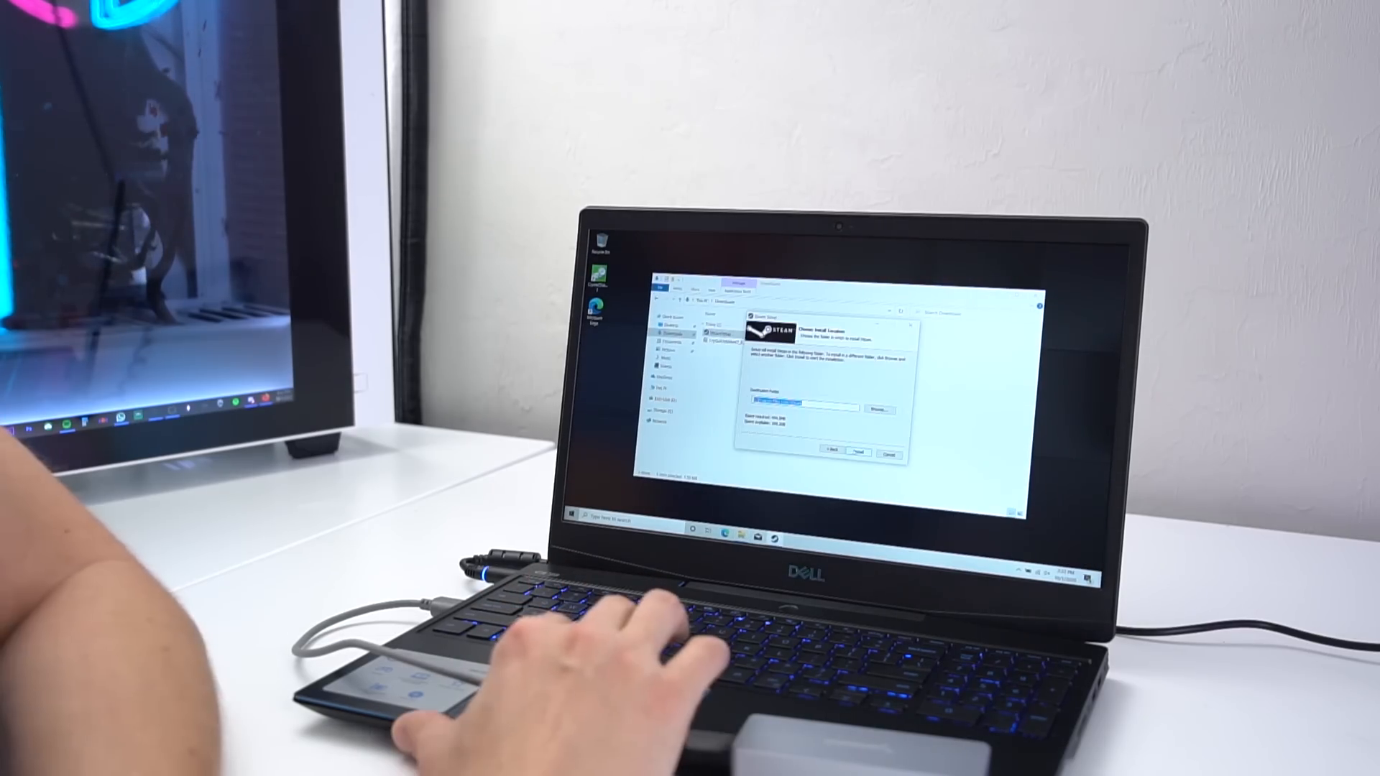
# Step: Install Steam to the default destination folder and finish the setup wizard
pyautogui.click(859, 451)
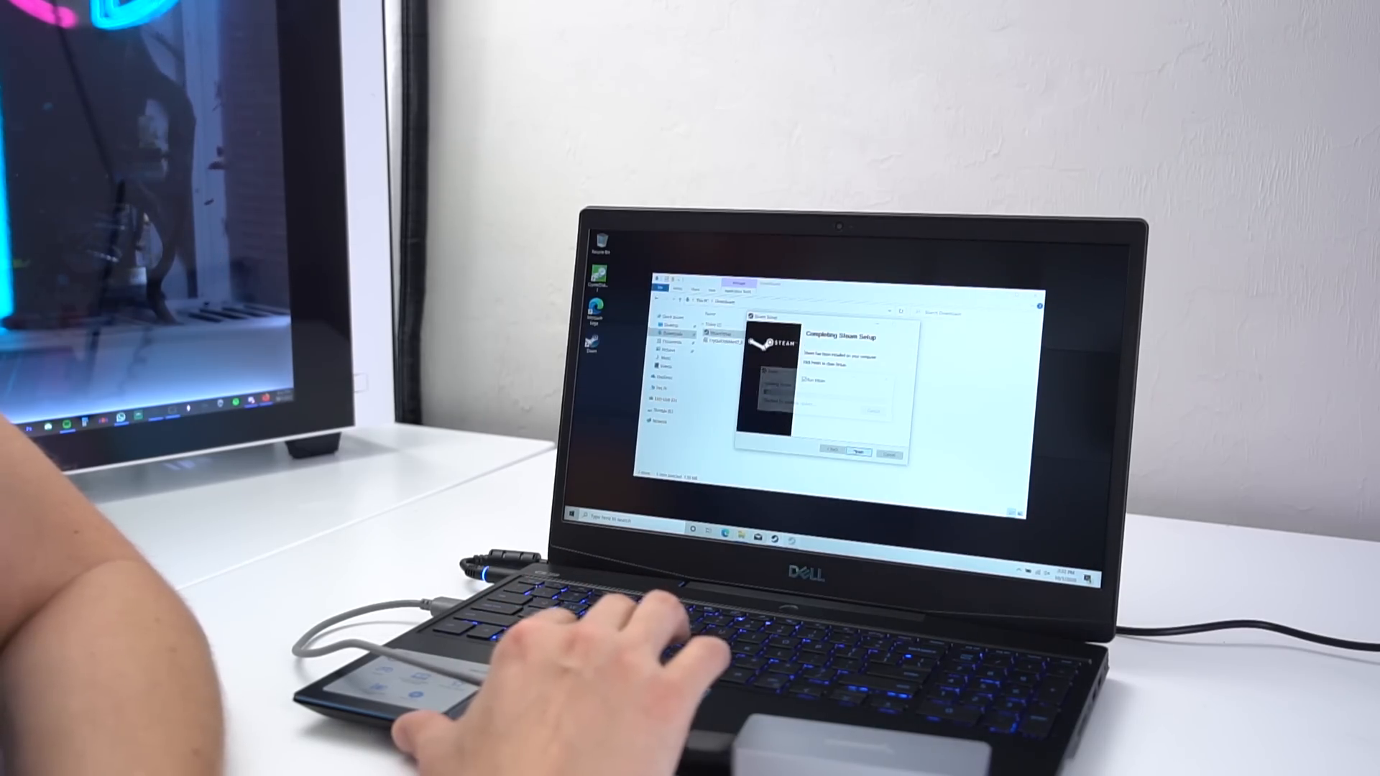
pyautogui.click(858, 454)
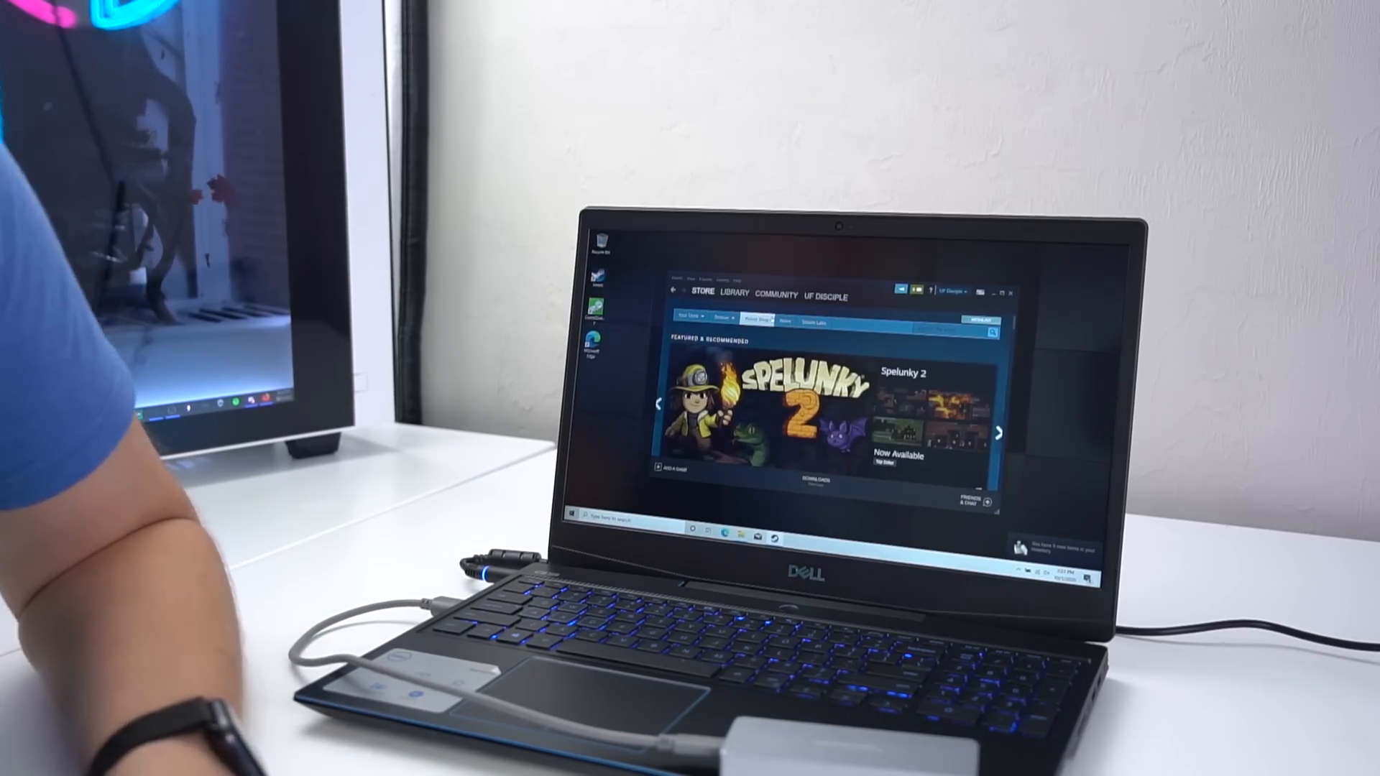
# Step: Open Steam Settings from the Steam menu on the store page
pyautogui.click(681, 278)
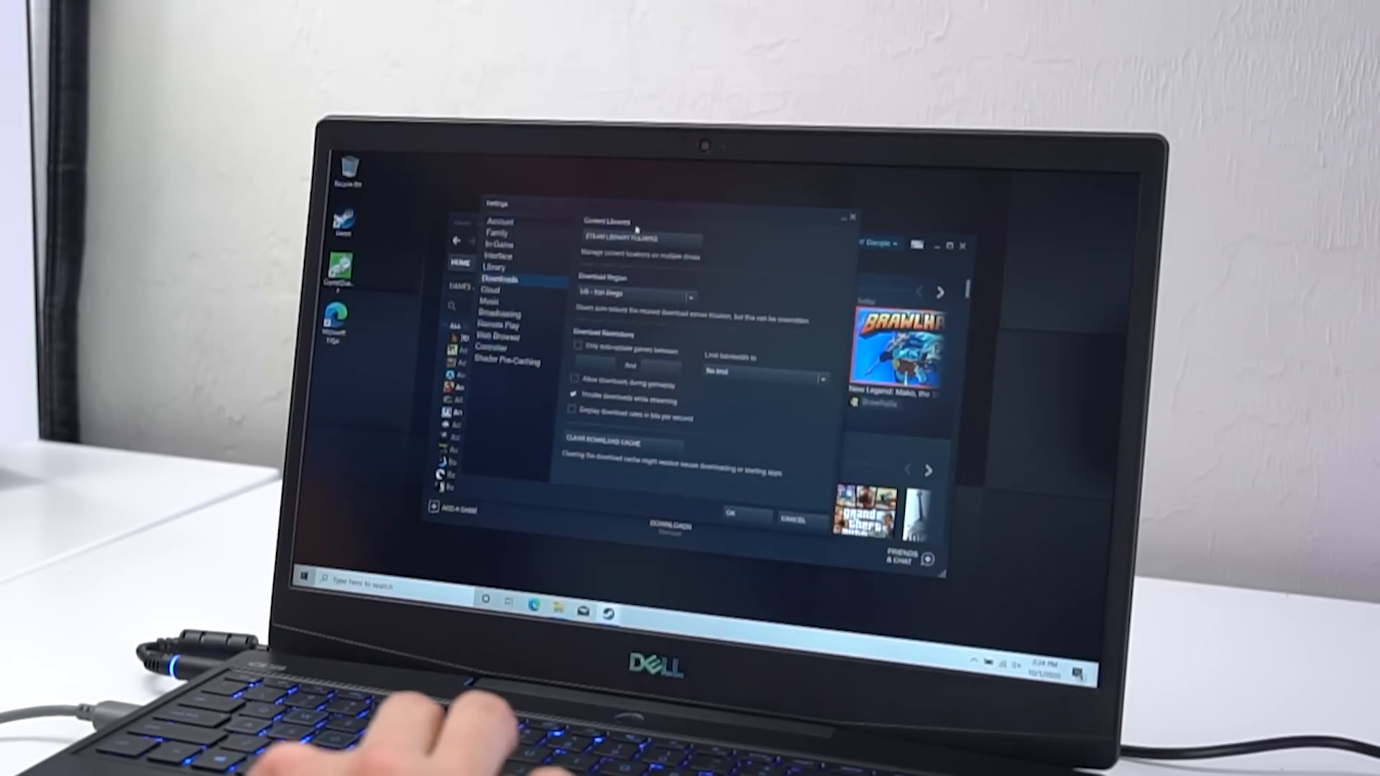
# Step: Add the external Sabrent drive folder as a new Steam library folder and save the Downloads settings
pyautogui.click(640, 238)
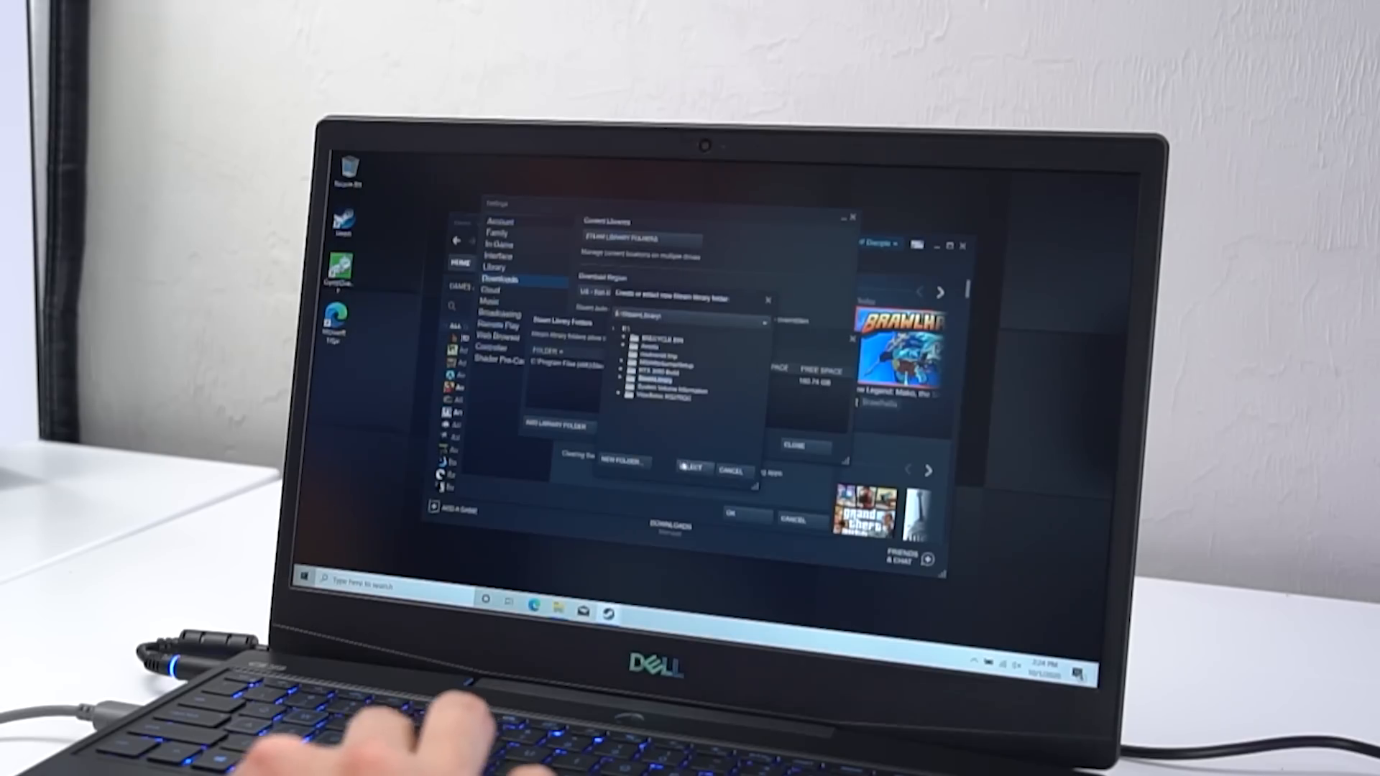
pyautogui.click(692, 470)
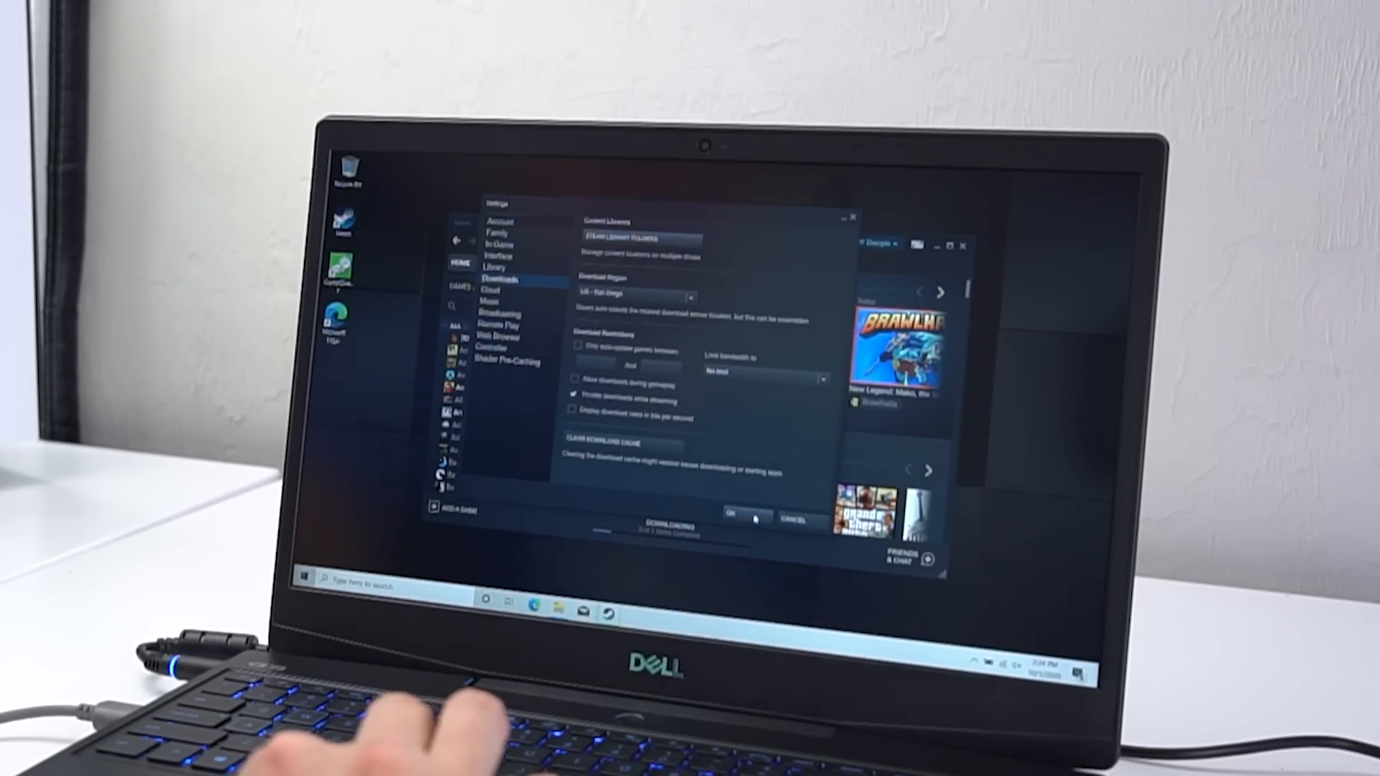
pyautogui.click(732, 517)
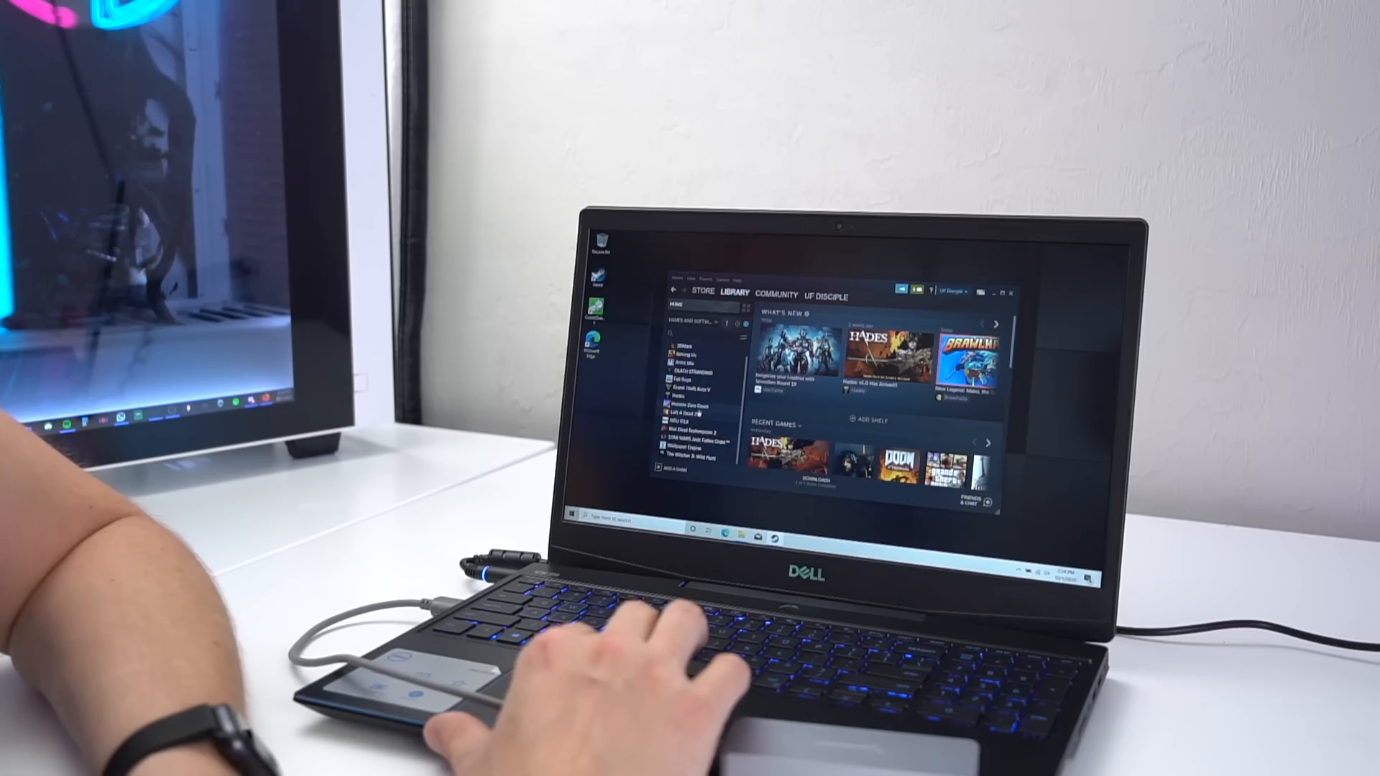
# Step: Launch Horizon Zero Dawn from its page in the Steam library
pyautogui.click(695, 404)
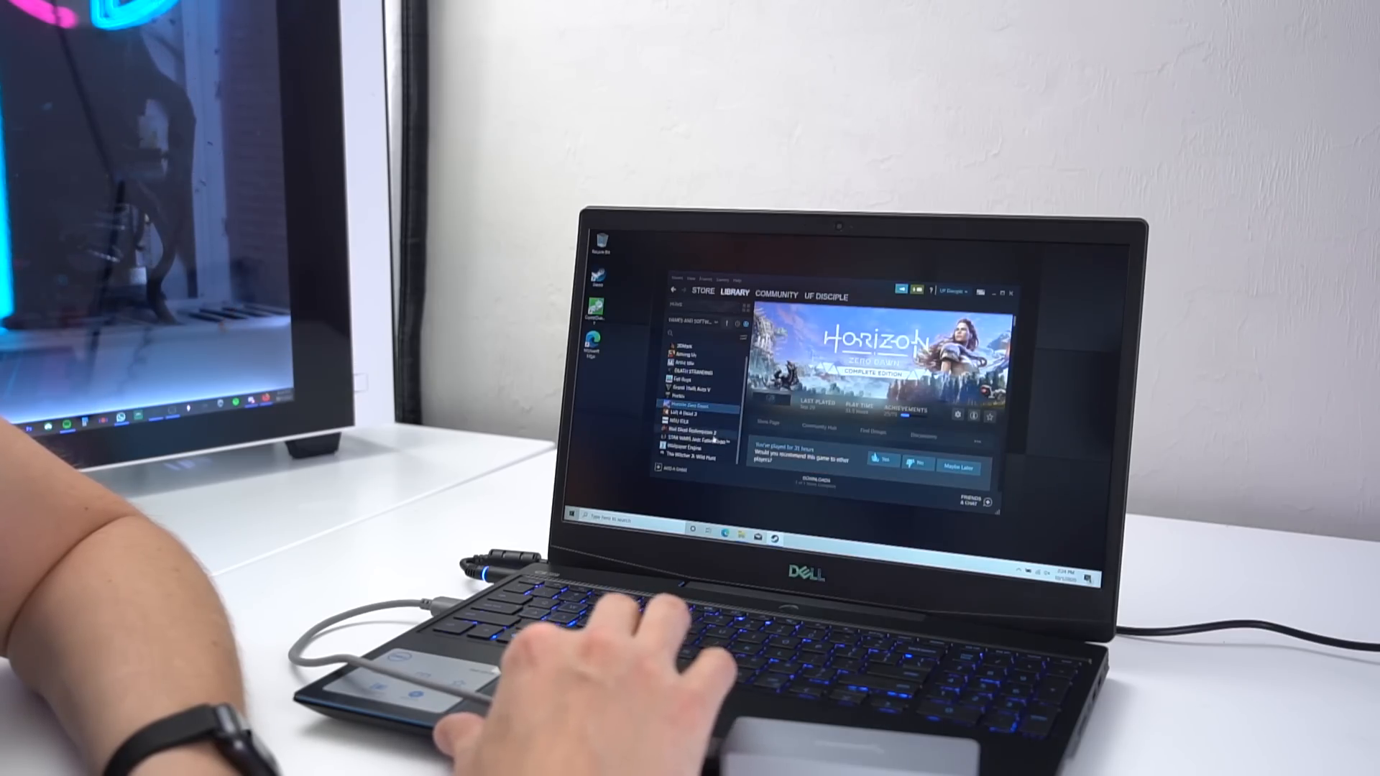
pyautogui.click(696, 376)
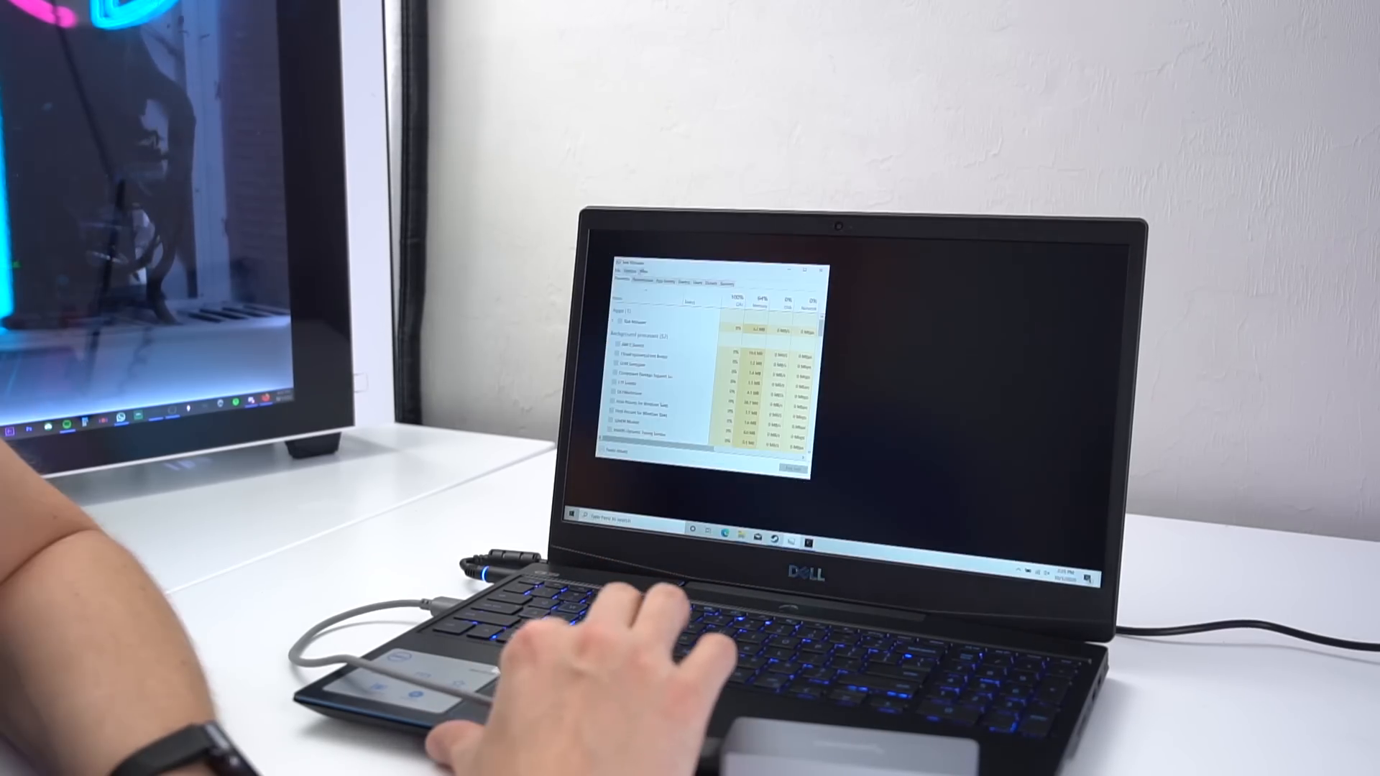
# Step: Switch Task Manager to the Performance view with CPU, memory and disk graphs
pyautogui.click(670, 281)
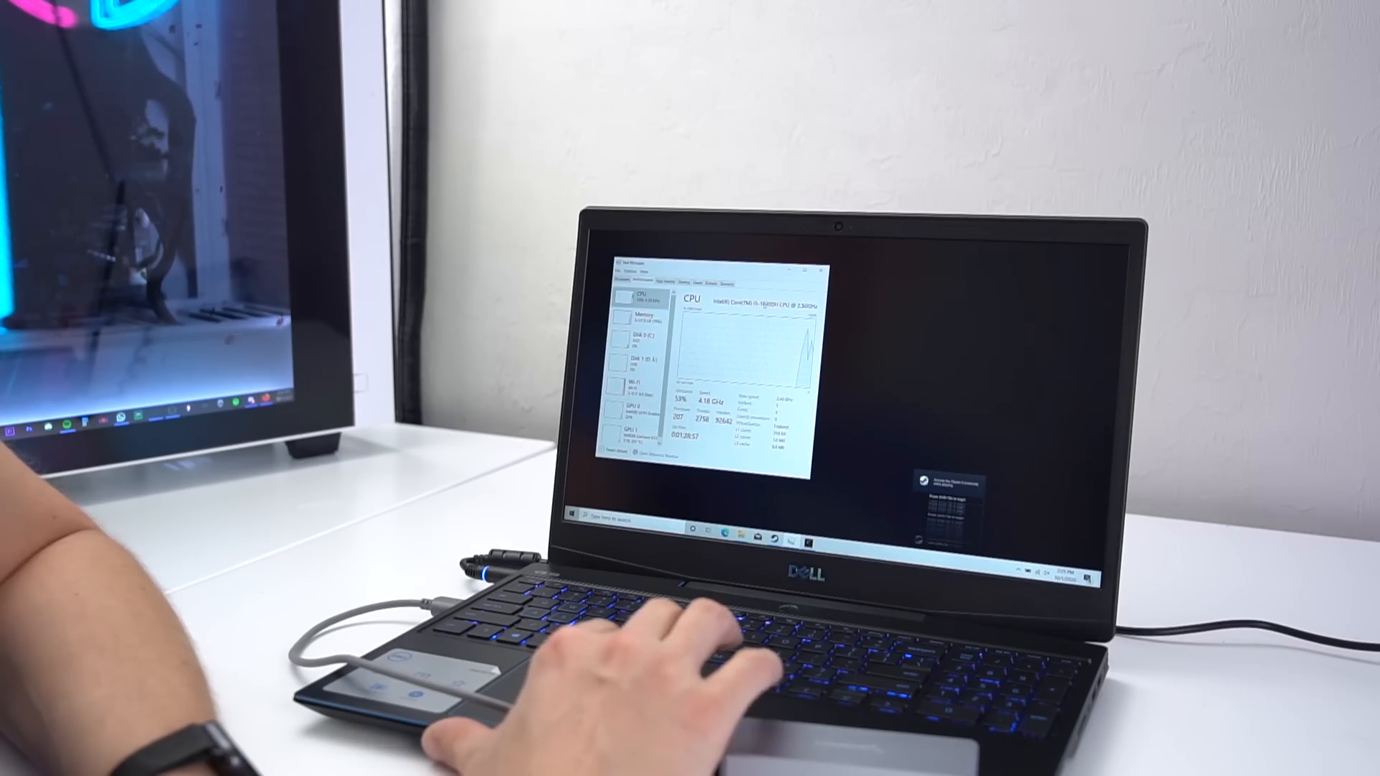
pyautogui.click(632, 415)
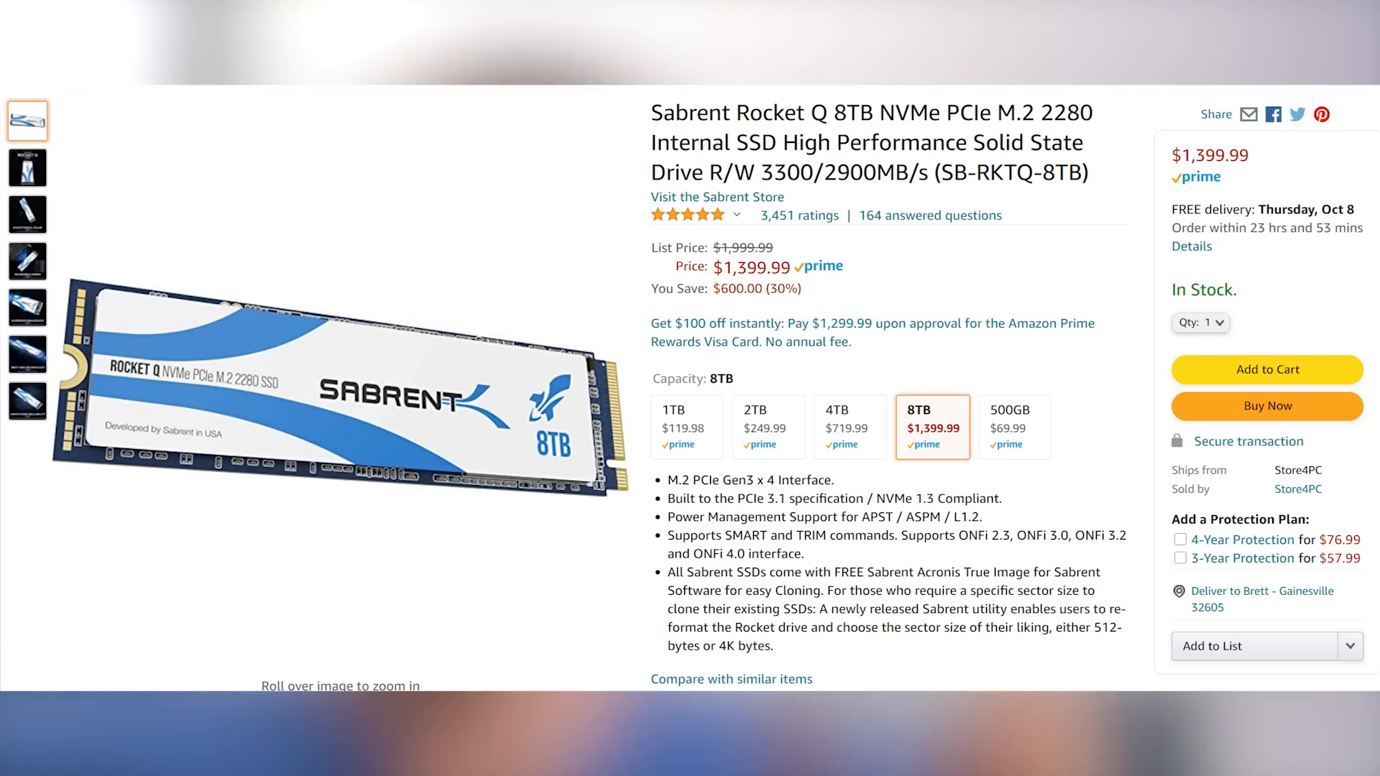
# Step: Select the 4TB capacity option on the Sabrent Rocket Q SSD Amazon listing
pyautogui.click(848, 427)
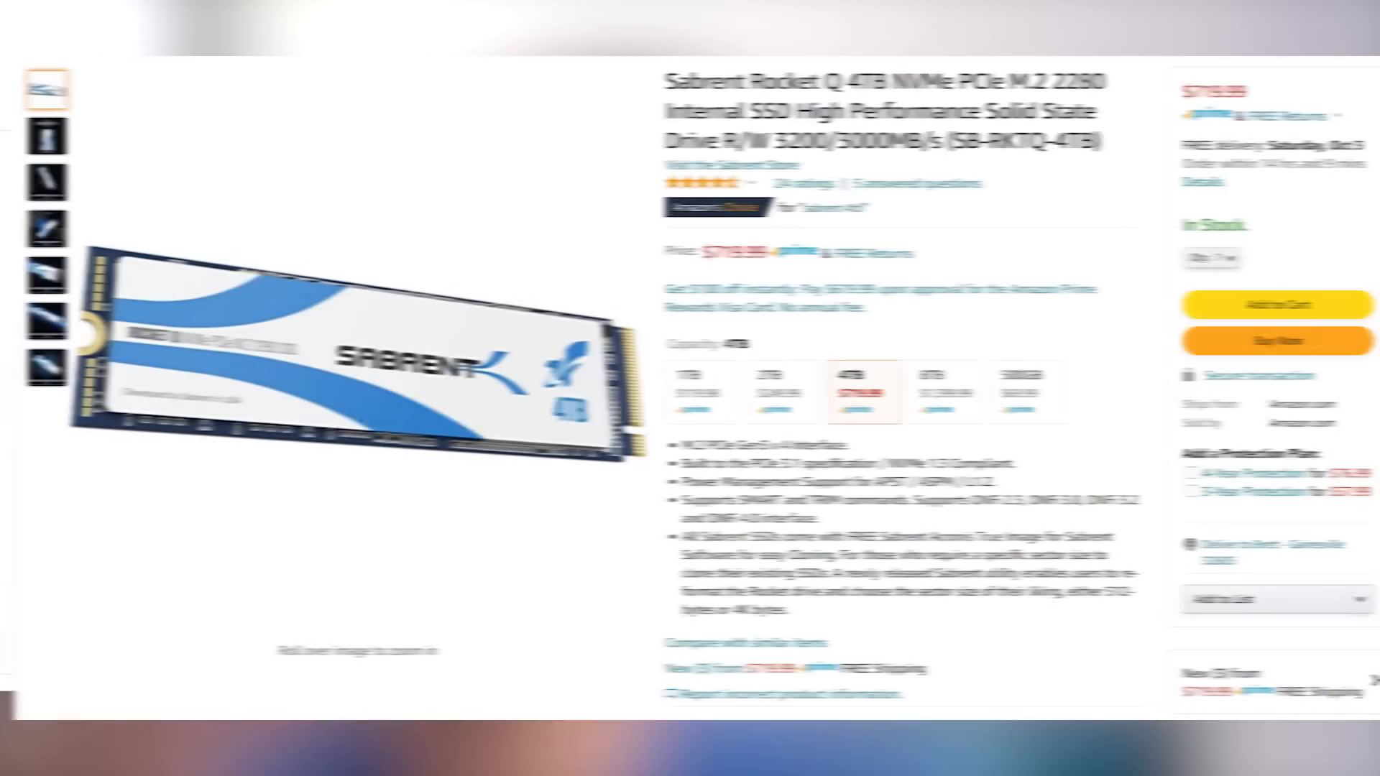